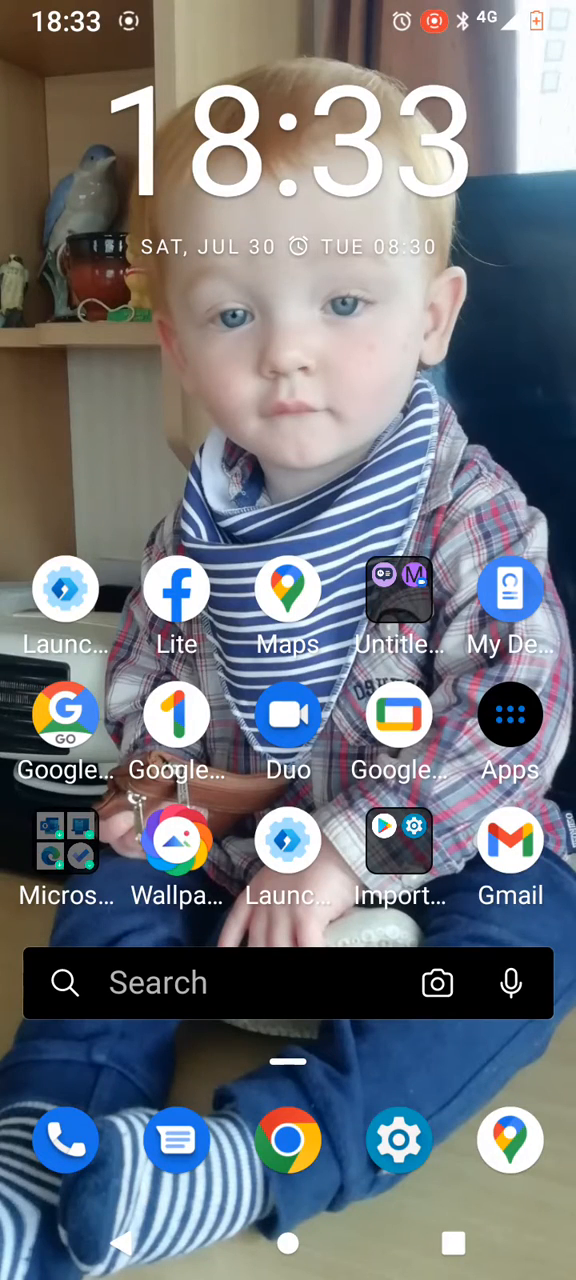
Step: Swipe on the home screen to reveal the launcher's search panel with past searches and frequent apps
{"action": "scroll", "scroll_direction": "down", "scroll_amount": 3}
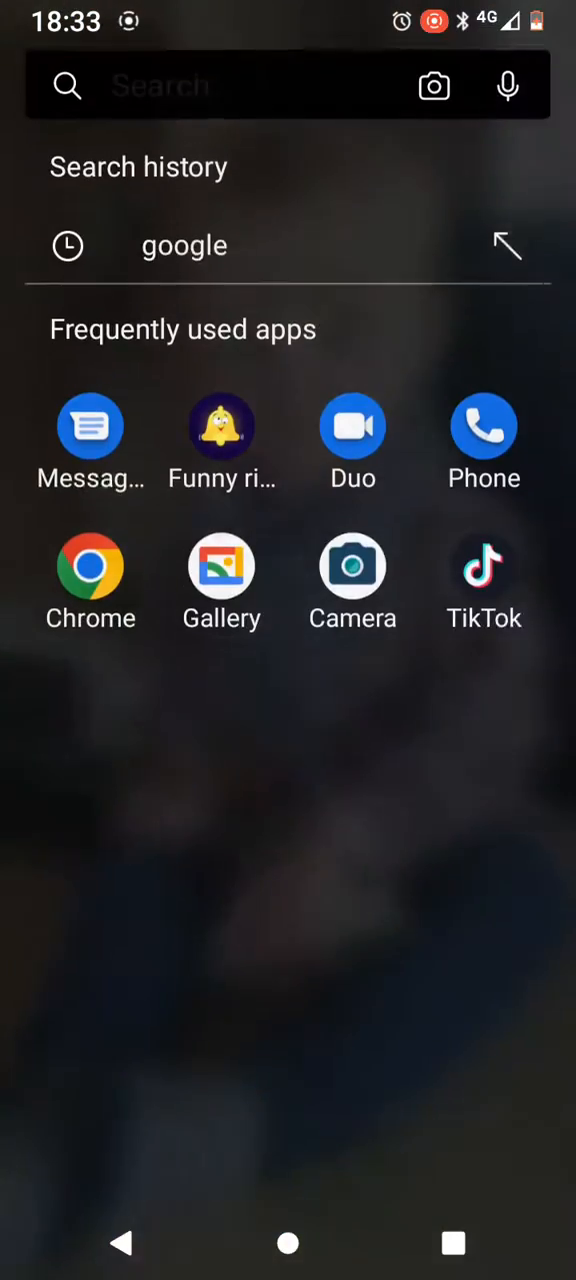
Step: Find Play Store via 'pl', search 'microsoft launcher' and open its app listing
{"action": "type", "text": "pl"}
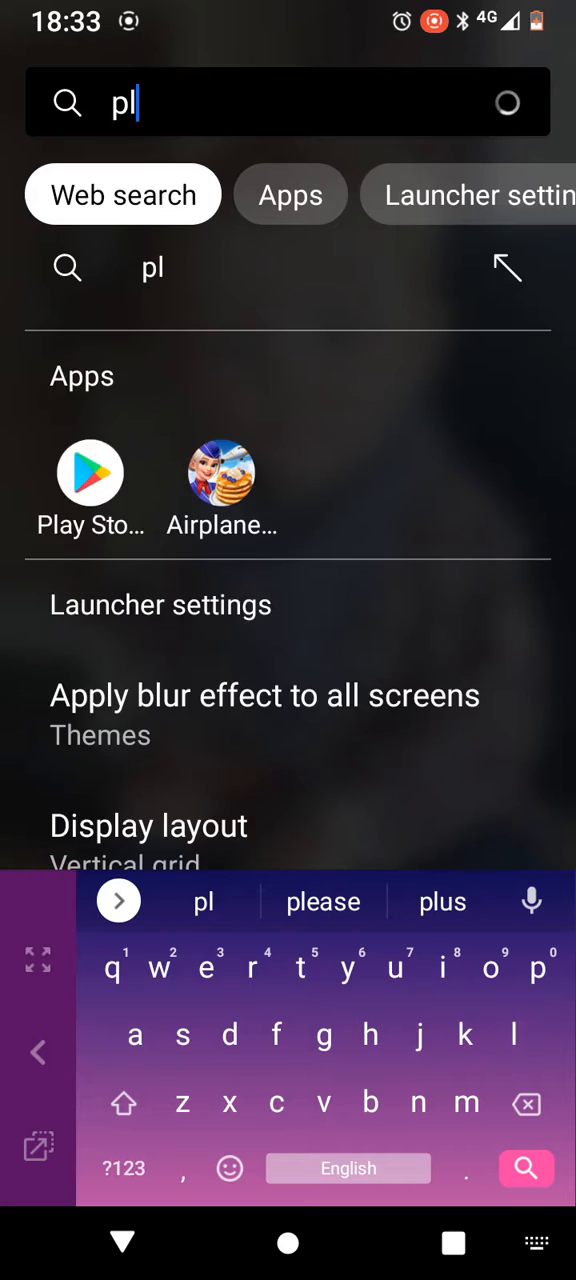
{"action": "type", "text": "microsoft"}
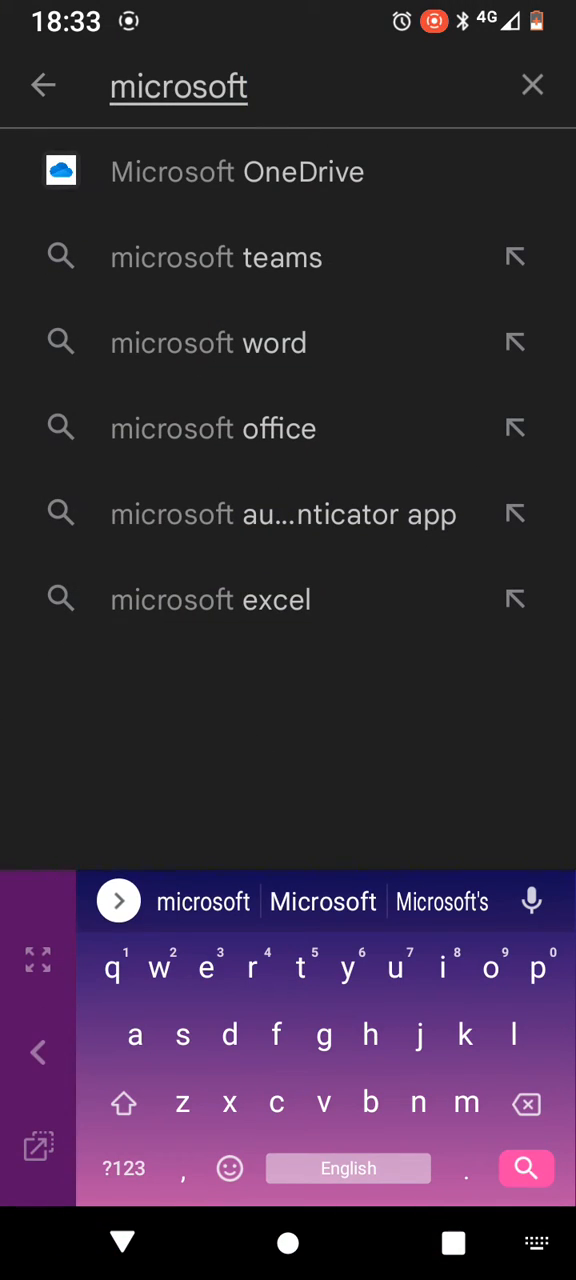
{"action": "type", "text": "b"}
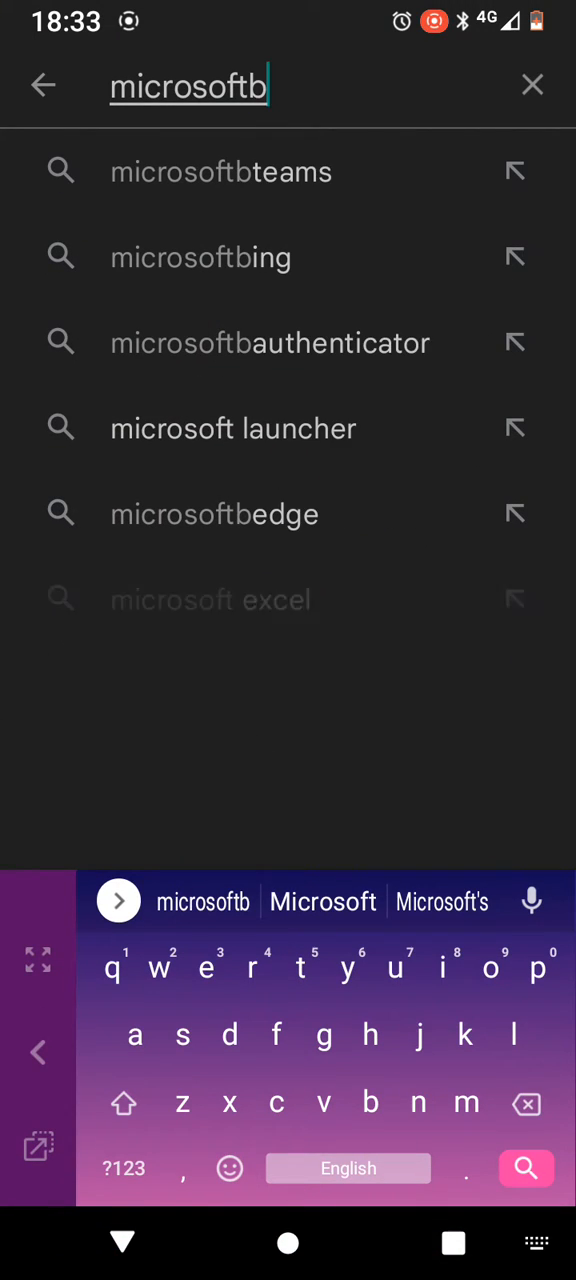
{"action": "key", "text": "Backspace"}
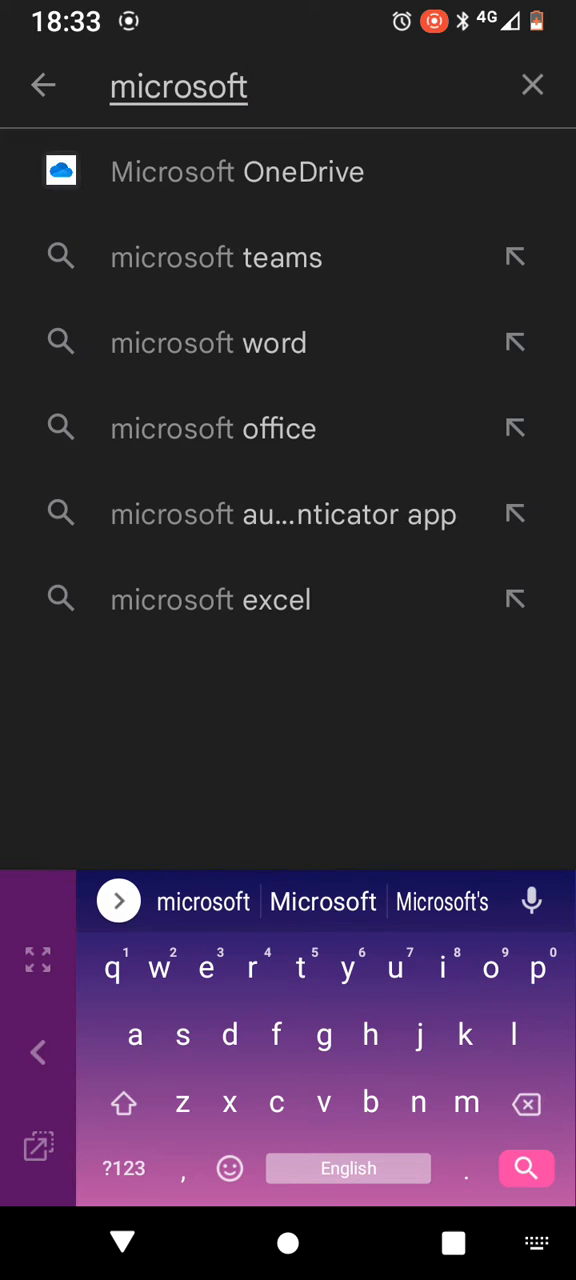
{"action": "type", "text": "lau"}
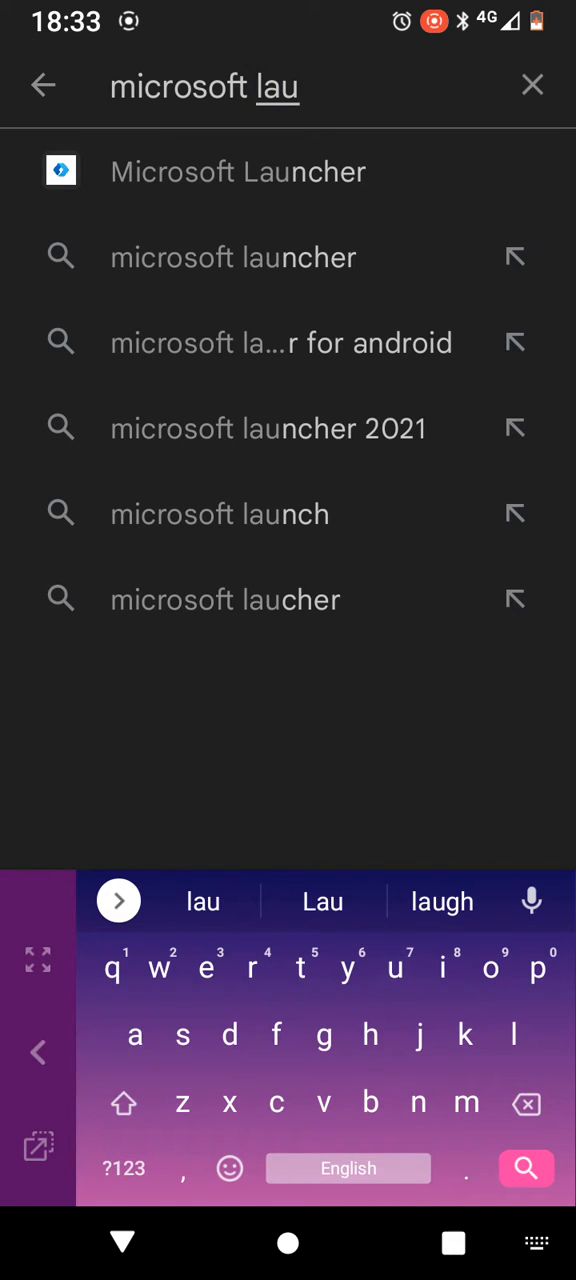
{"action": "left_click", "coordinate": [238, 172]}
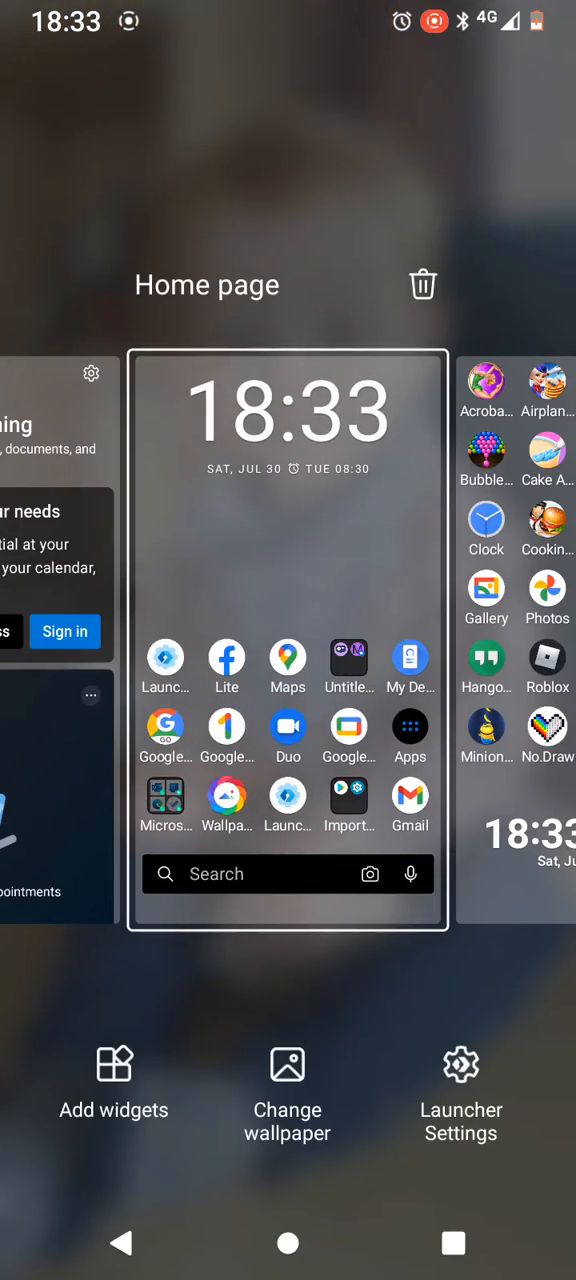
Step: Return to the home screen's Add widgets list showing Calendar and Chrome widgets
{"action": "left_click", "coordinate": [114, 1090]}
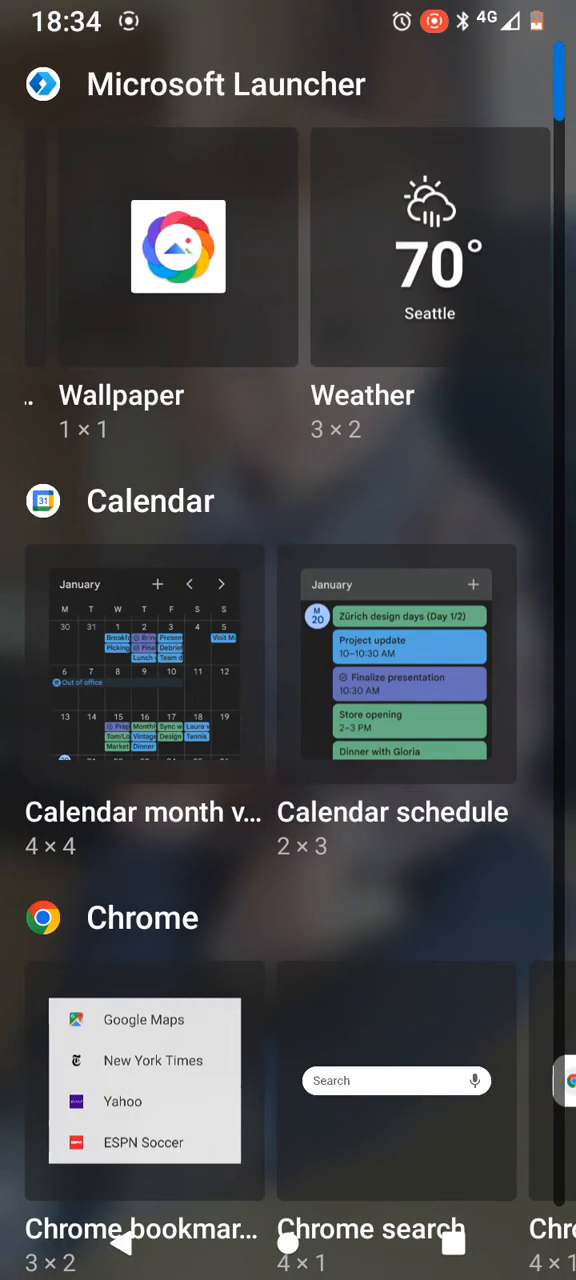
Step: Scroll the widget picker from Calendar and Clock down to TikTok and YouTube Music
{"action": "scroll", "scroll_direction": "down", "scroll_amount": 3}
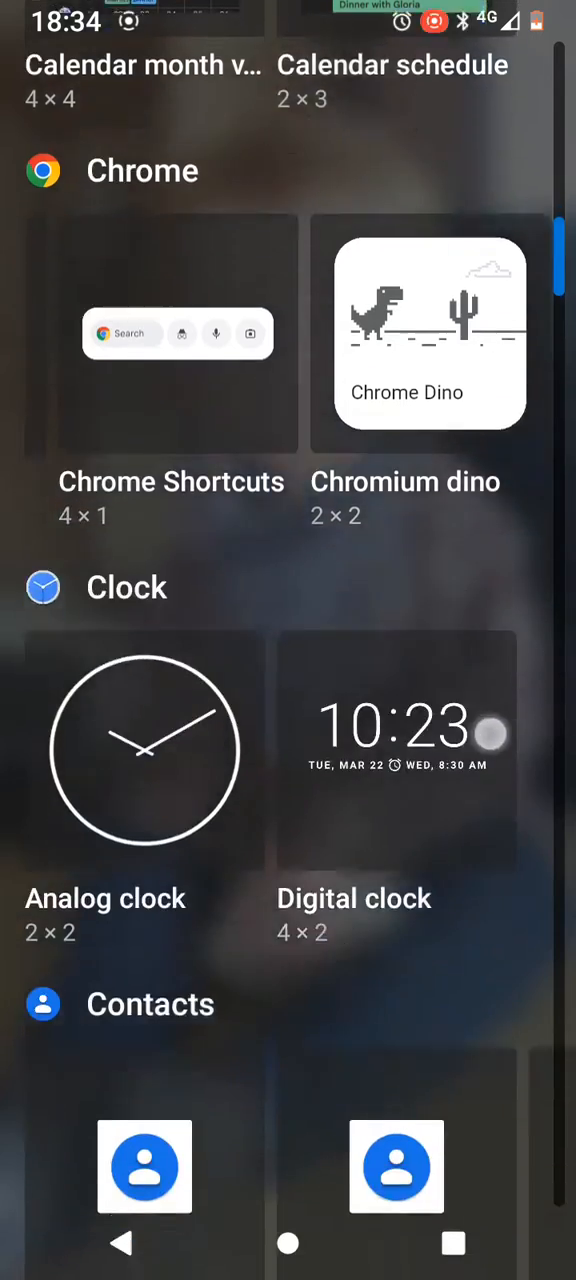
{"action": "scroll", "scroll_direction": "down", "scroll_amount": 3}
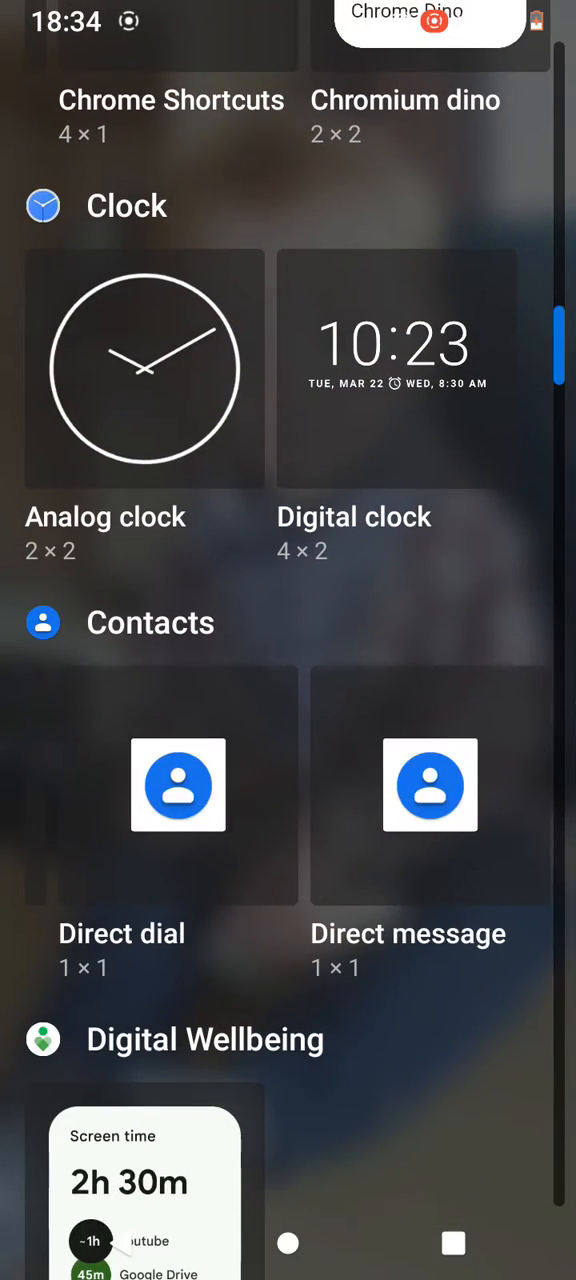
{"action": "scroll", "scroll_direction": "down", "scroll_amount": 3}
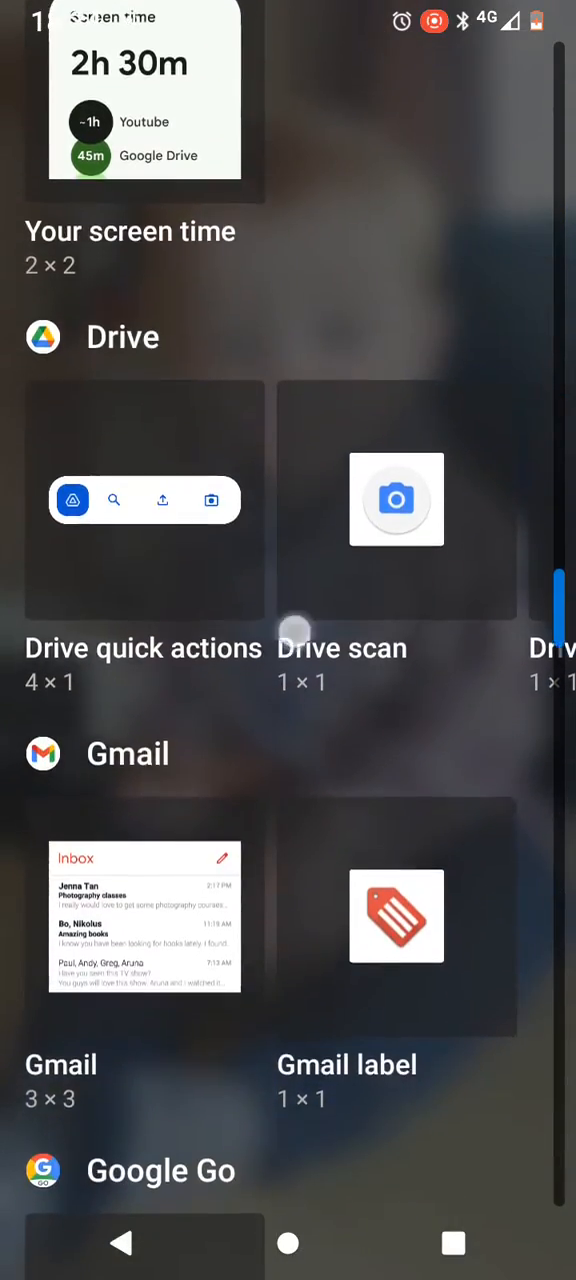
{"action": "scroll", "scroll_direction": "down", "scroll_amount": 3}
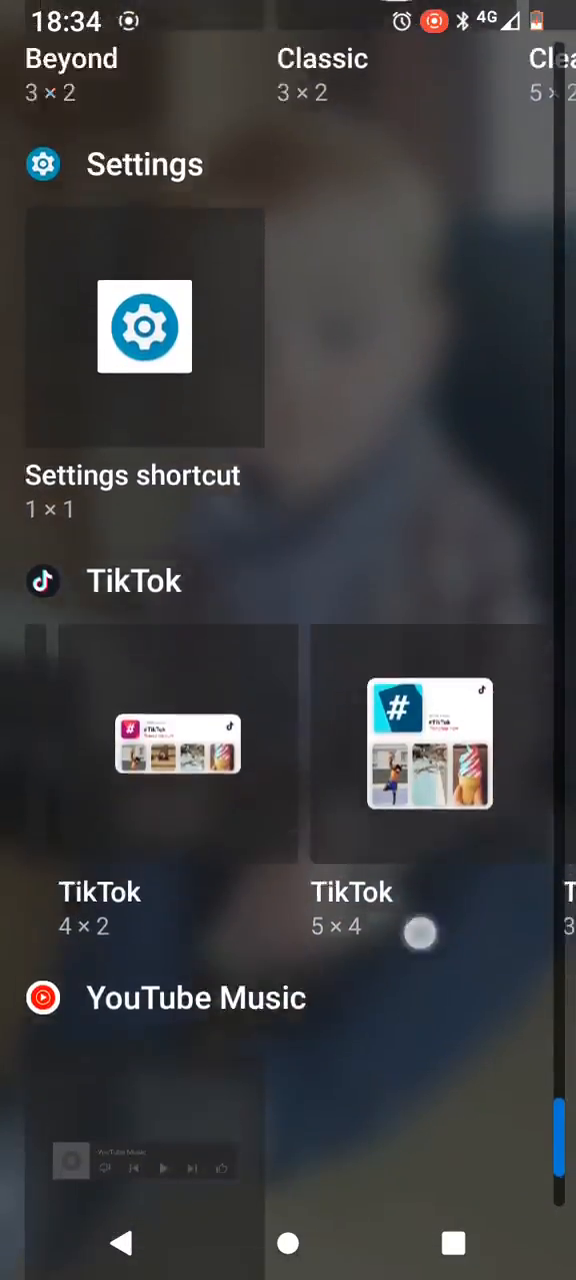
{"action": "scroll", "scroll_direction": "down", "scroll_amount": 3}
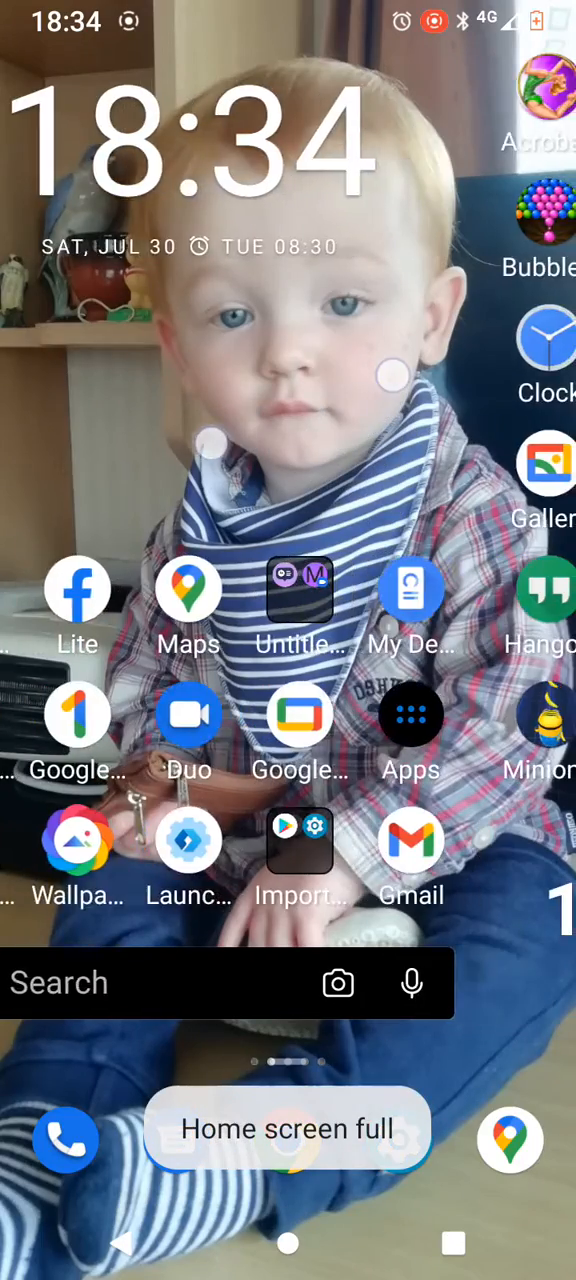
{"action": "scroll", "scroll_direction": "left", "scroll_amount": 3}
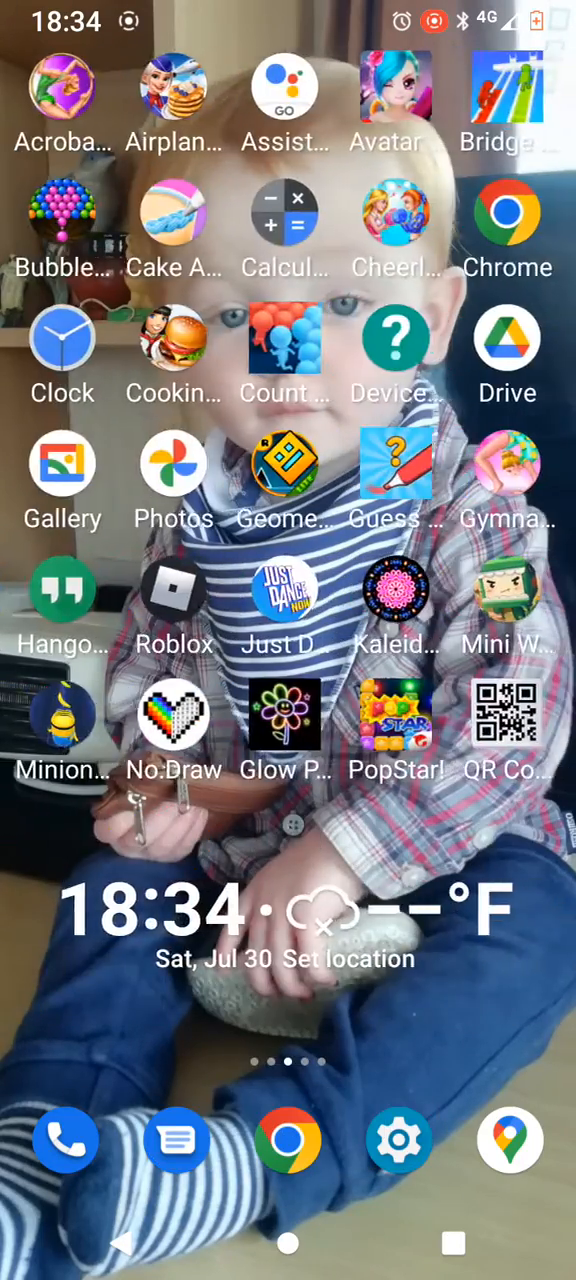
{"action": "scroll", "scroll_direction": "left", "scroll_amount": 3}
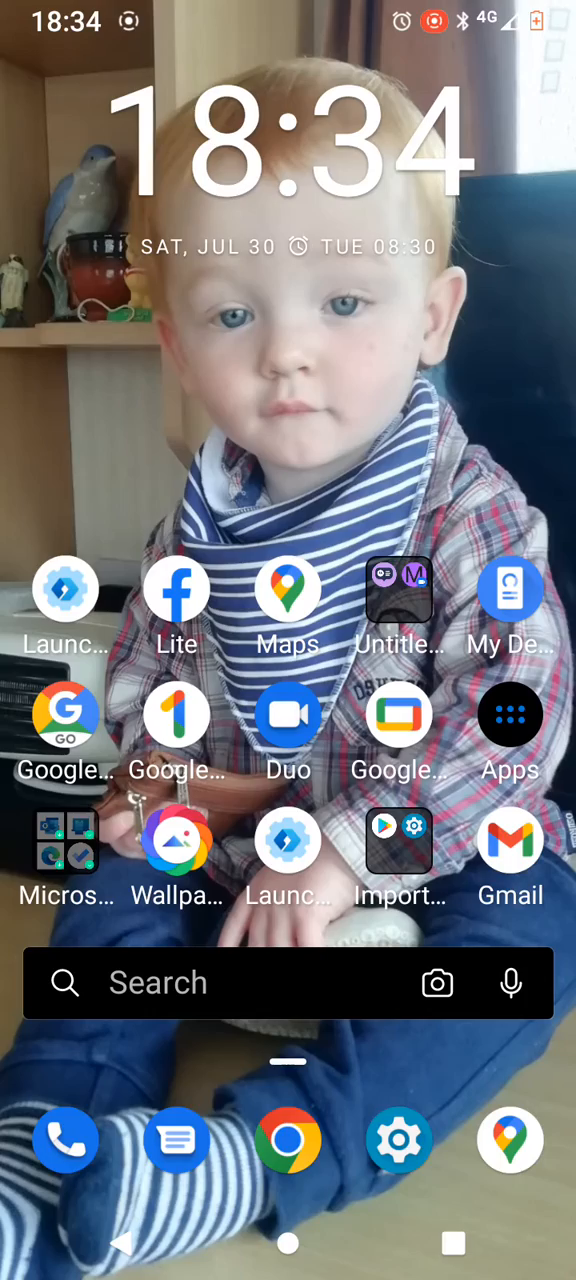